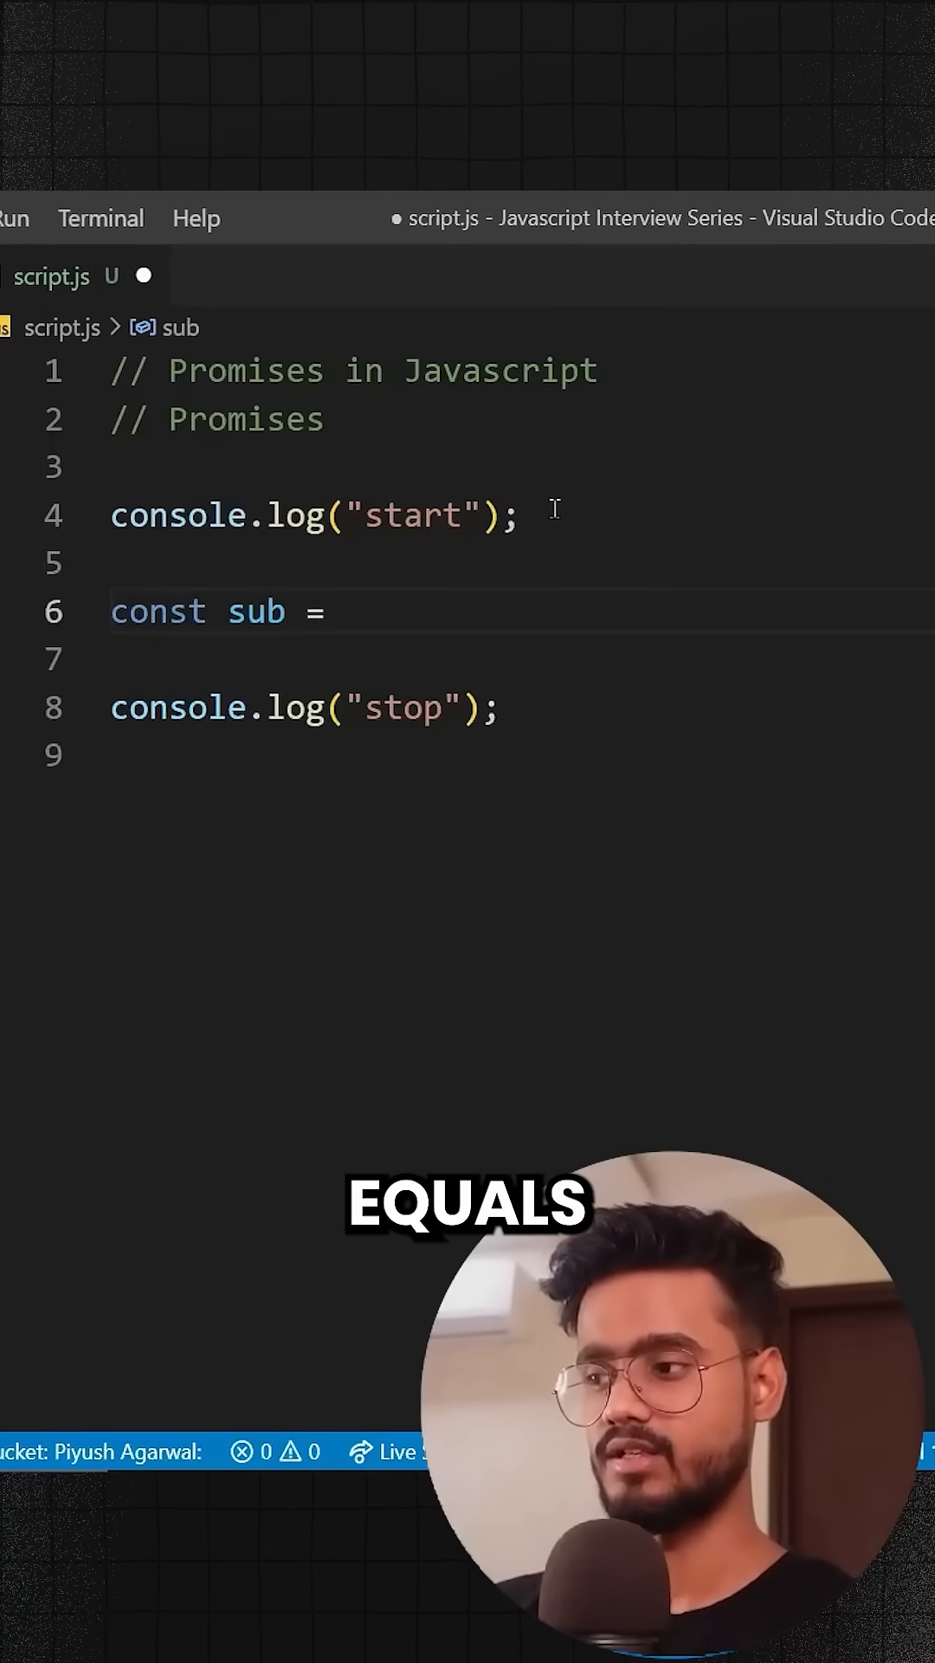
Step: Write 'new Promise((resolve, reject) => {' as the value of sub with an empty executor body
text(new P)
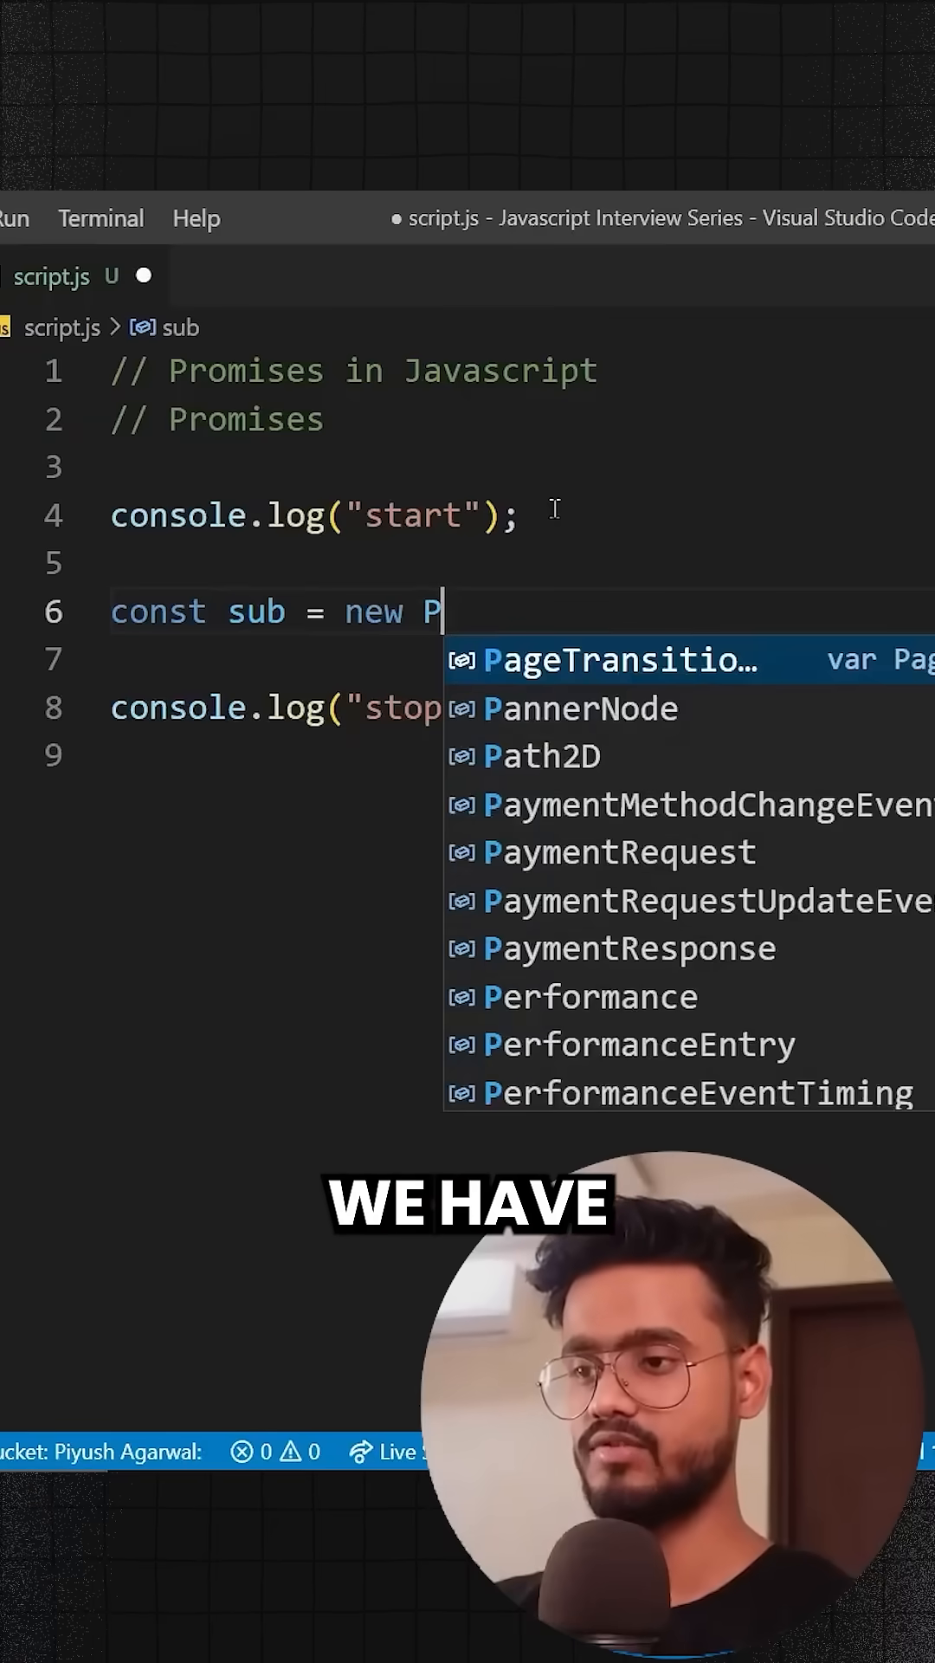
text(romise())
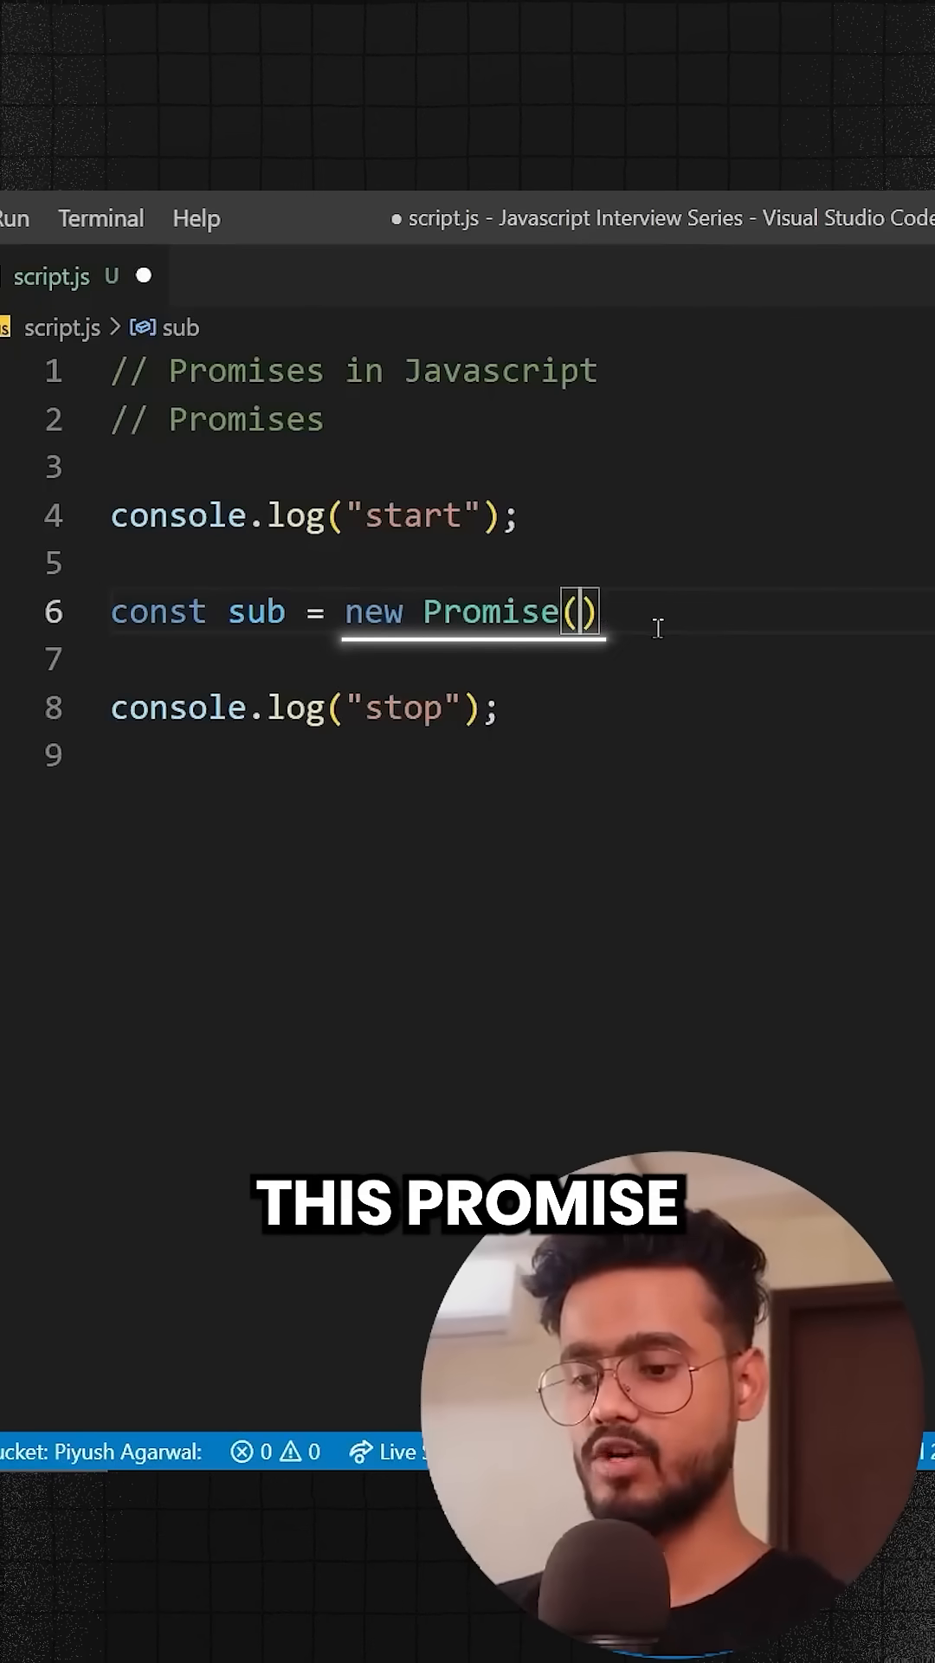
text(() => {)
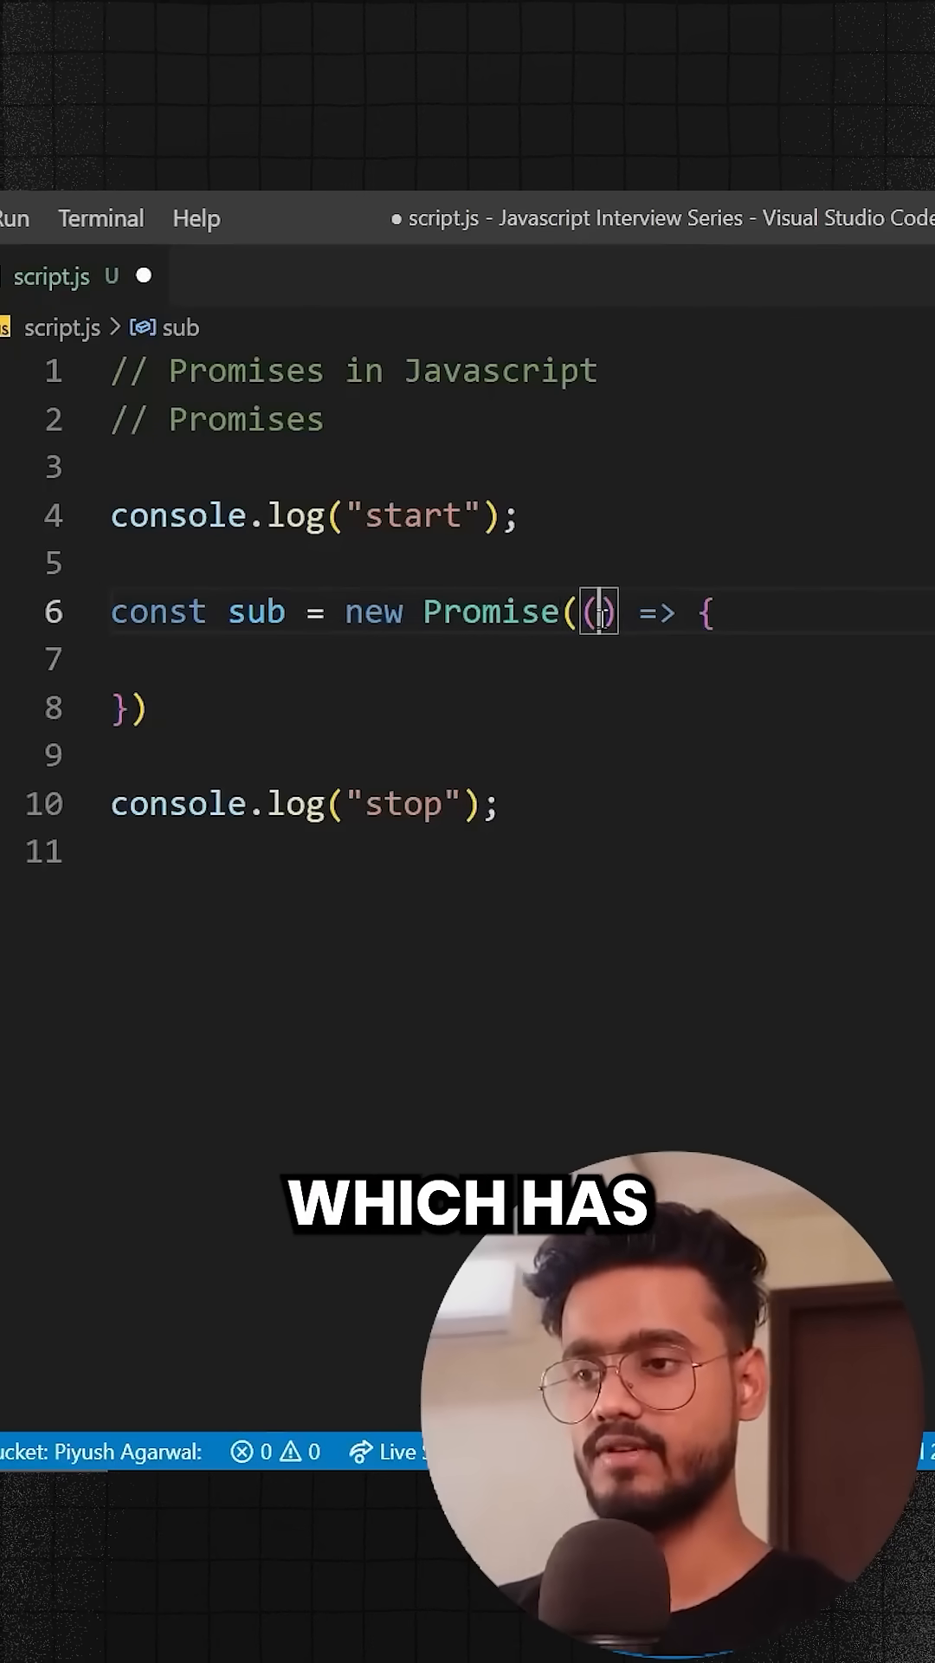
text(resolve, reject)
click(519, 709)
text(;)
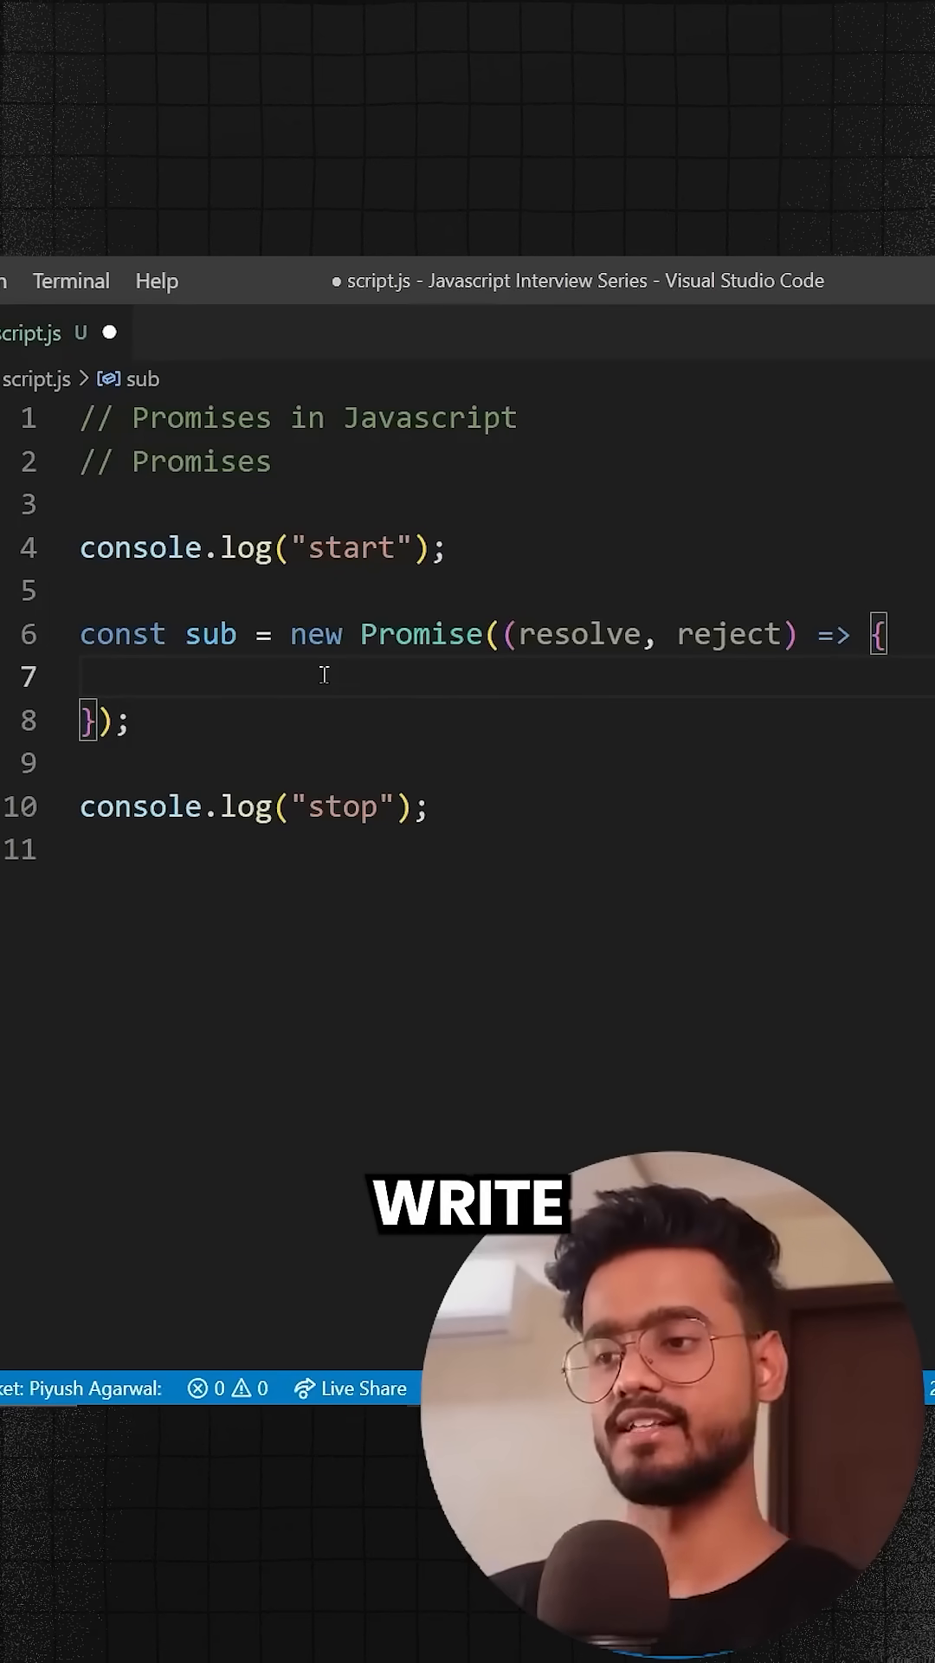
Step: Add setTimeout with a 2000 ms delay whose callback sets 'const result = true;' and begins 'if(result)'
text(se)
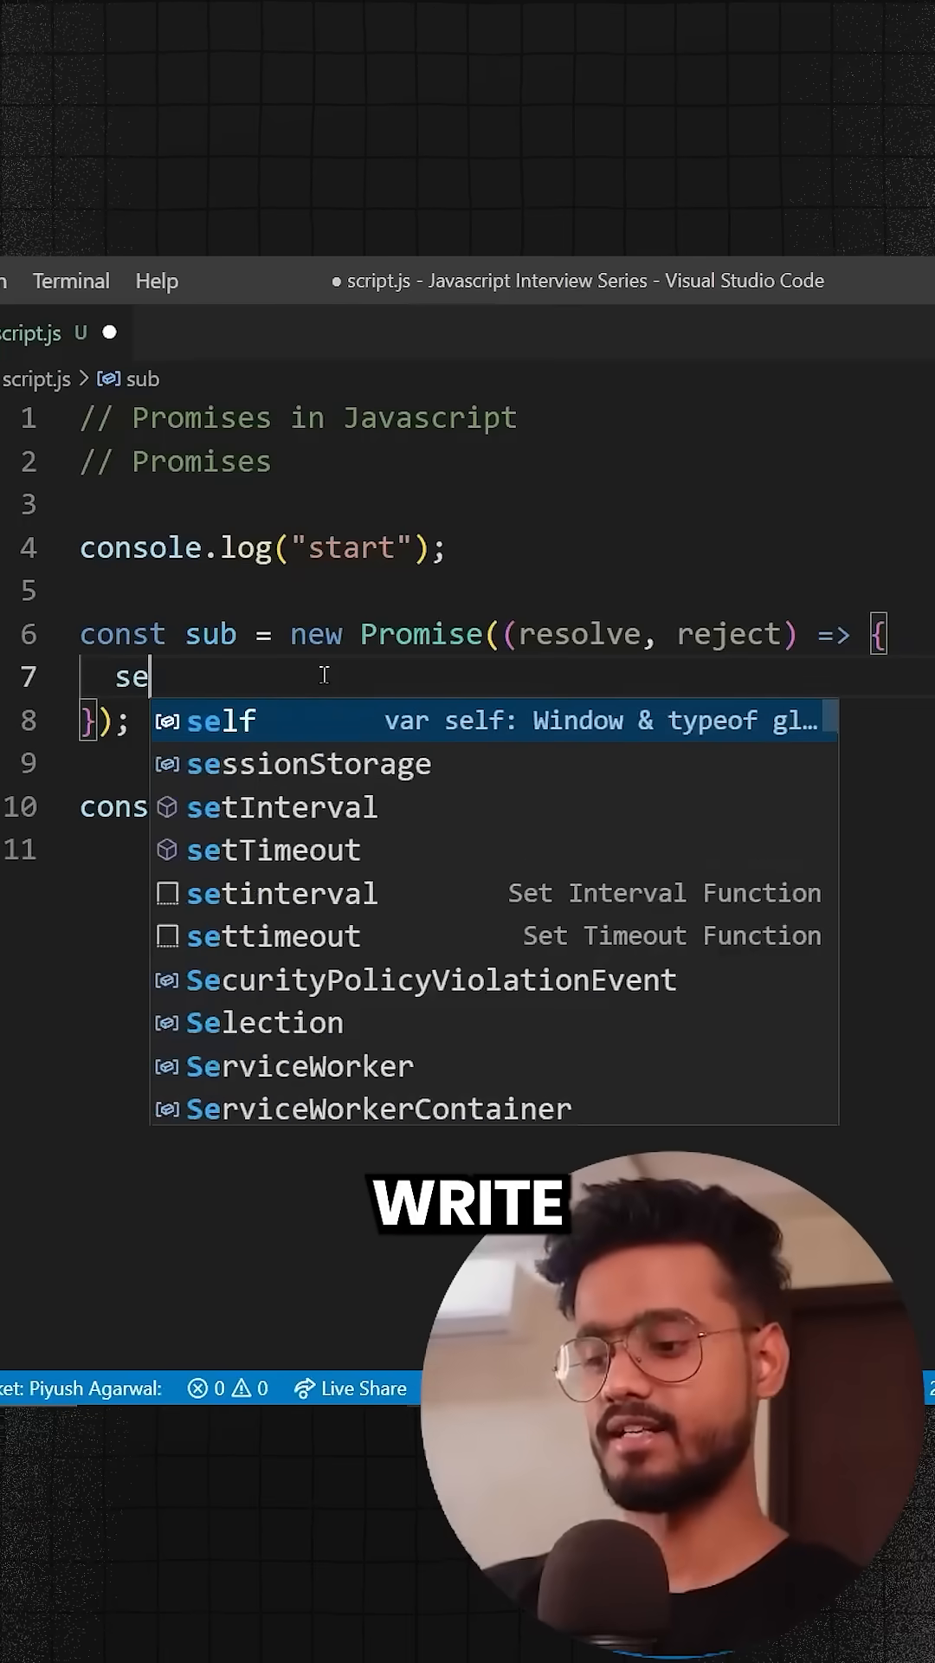
text(tTimeout(() => {)
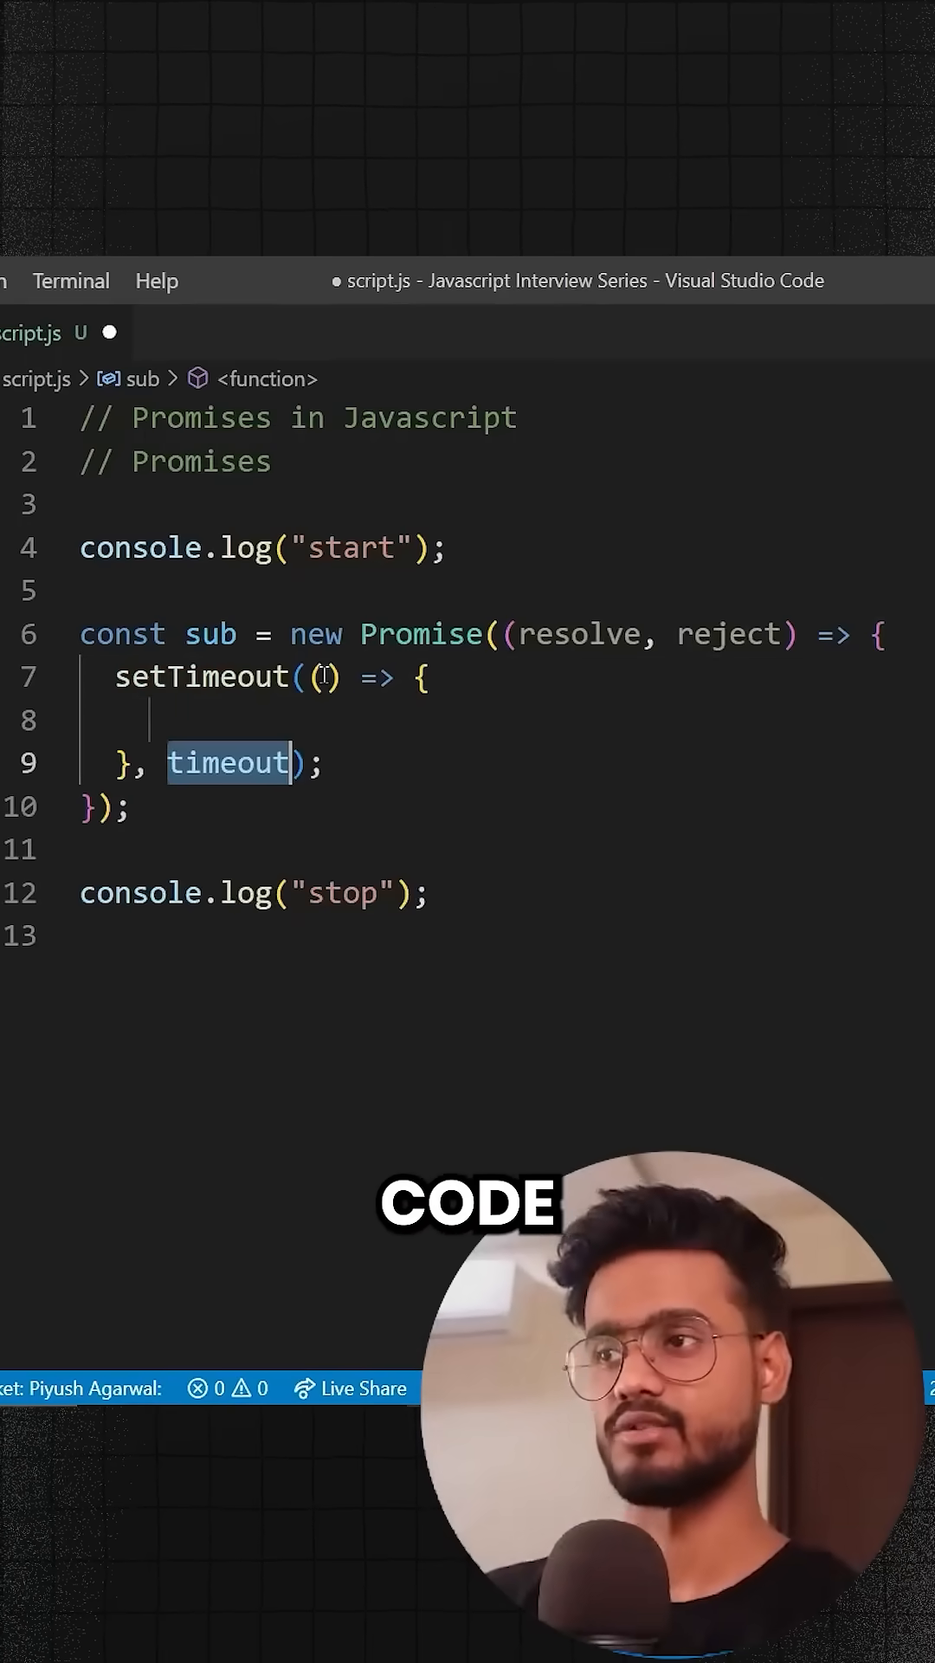
text(2000);)
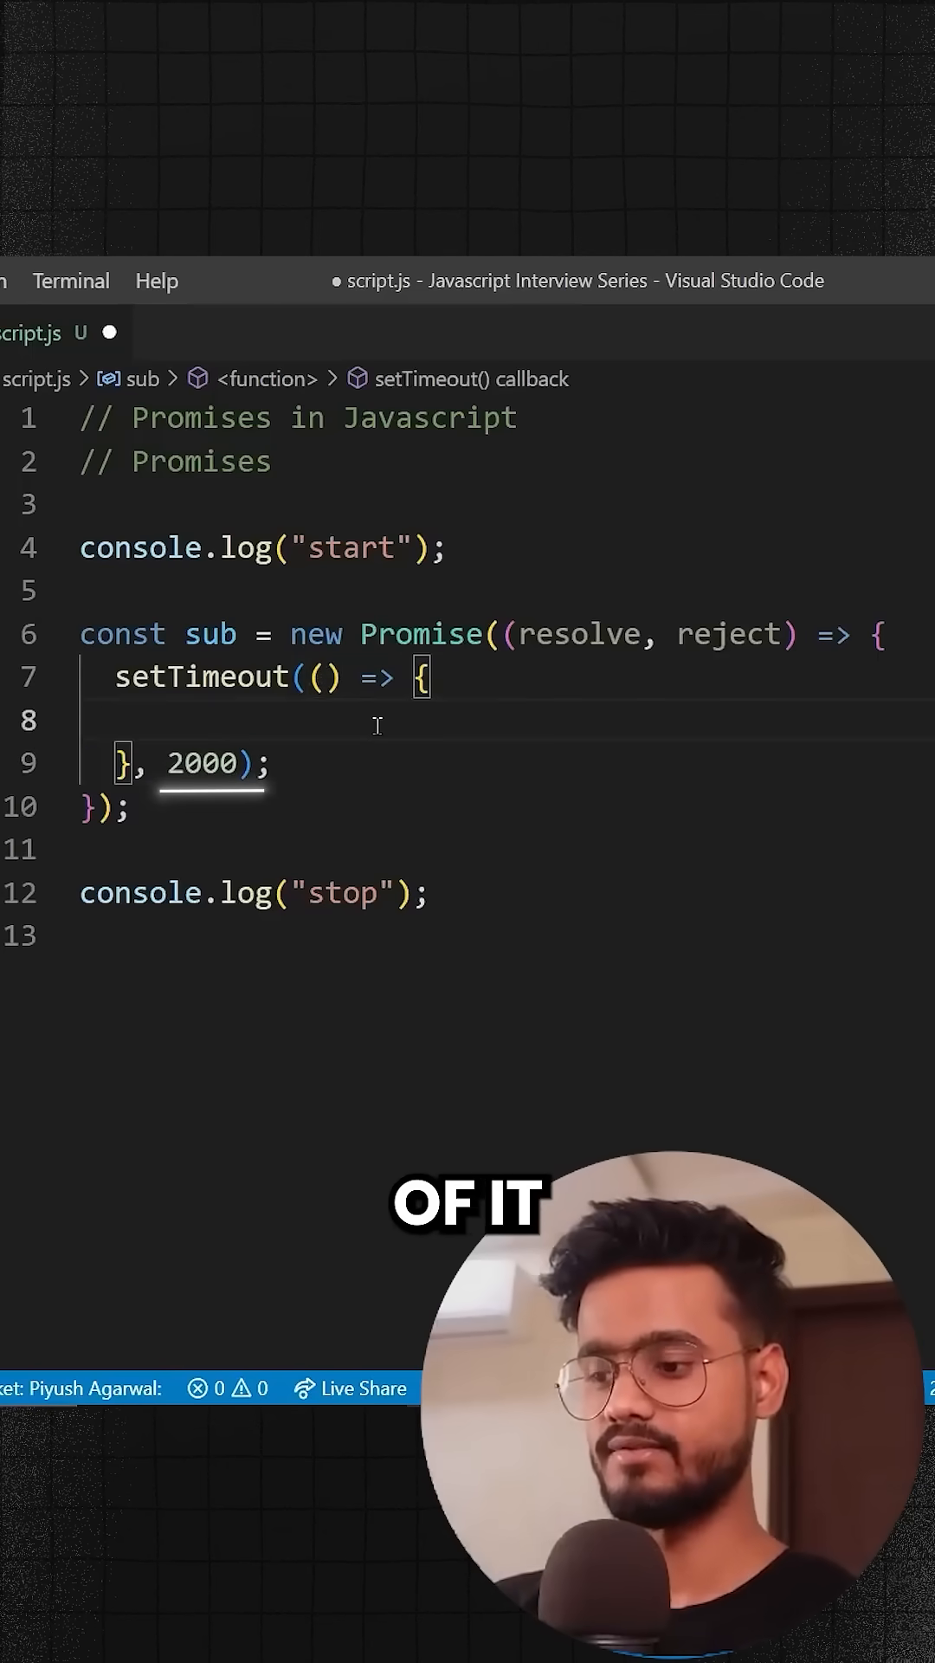
text(const result = true;)
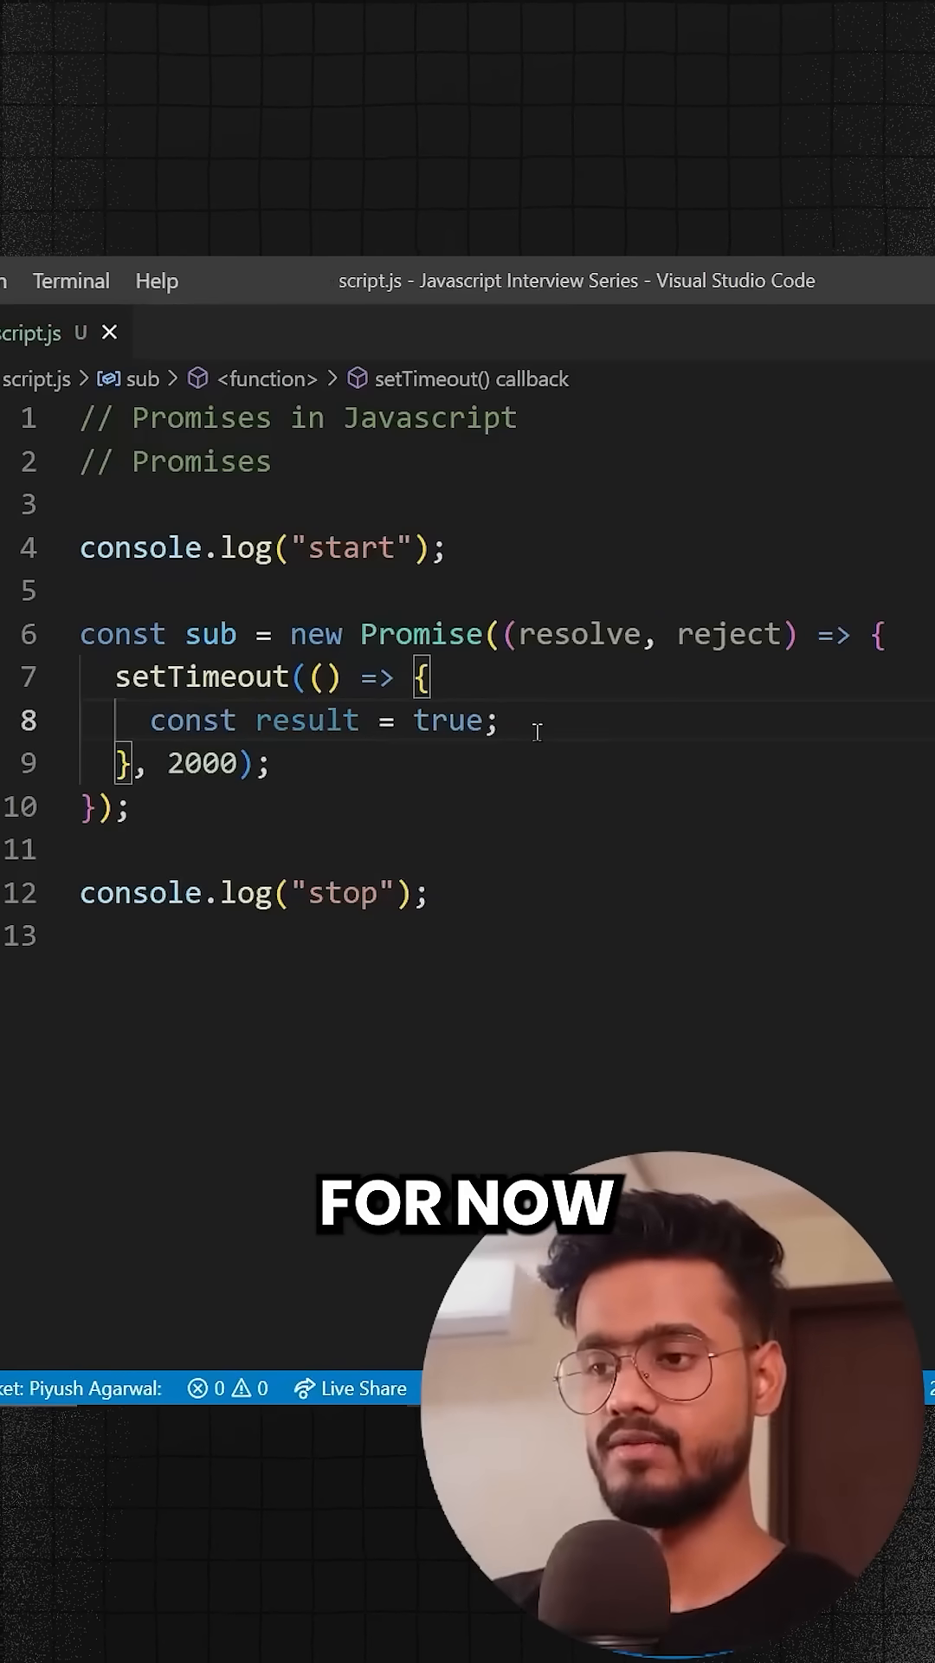
text(if(result)
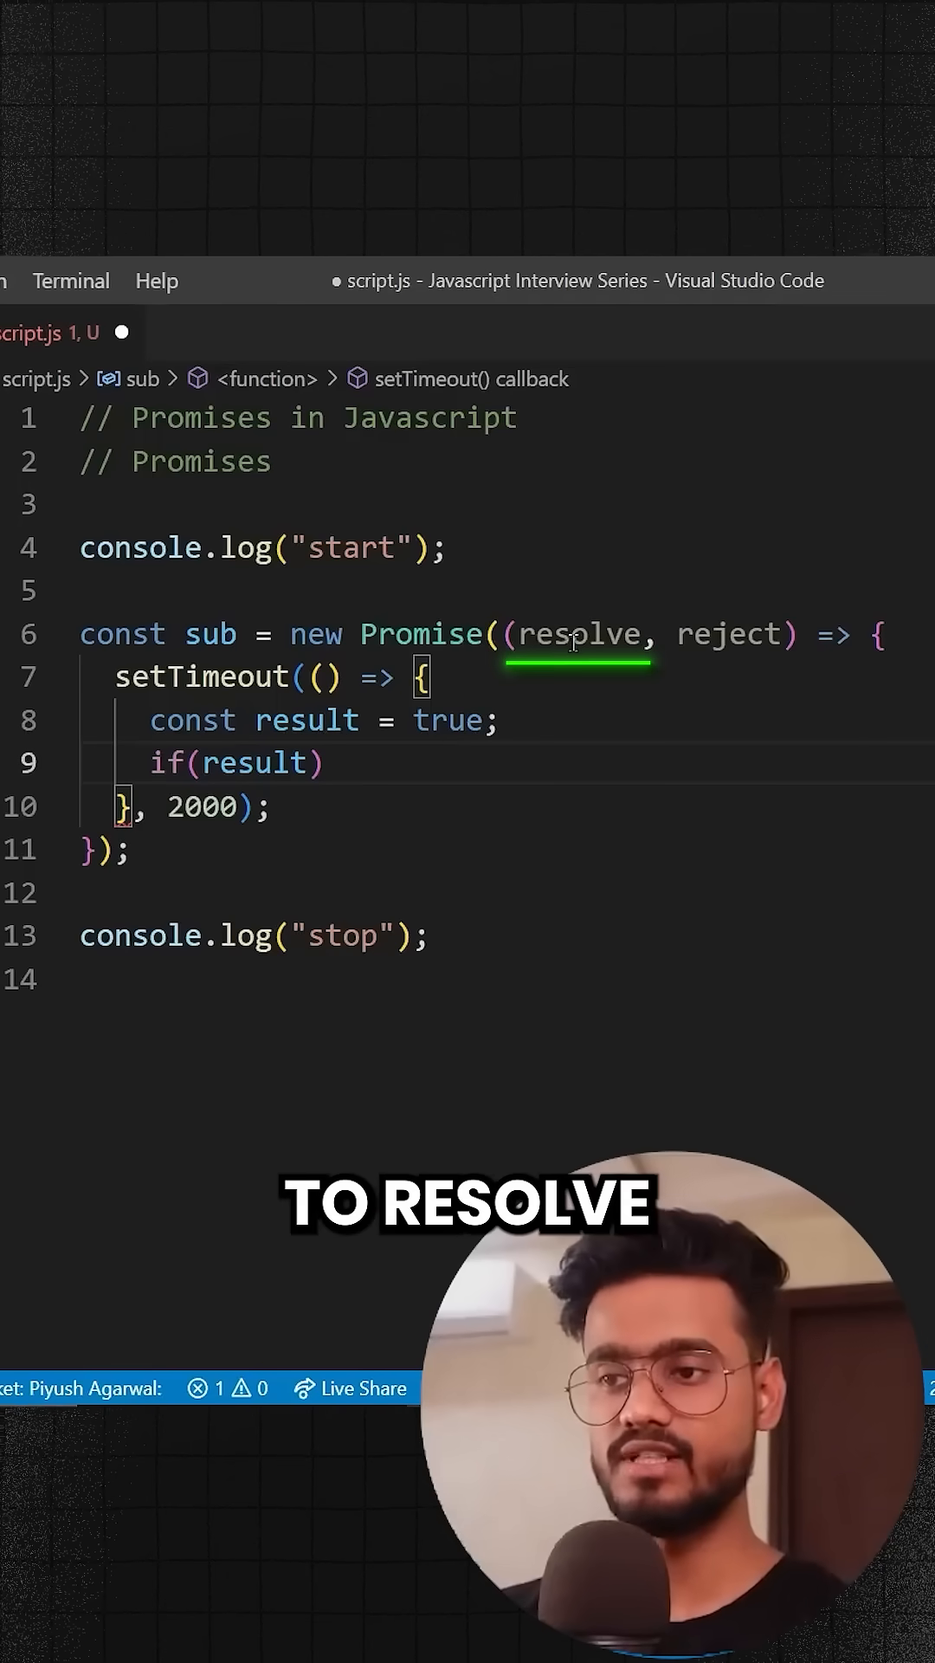
Step: Call resolve with a 'Subscribed to Roadside…' message, else reject(new Error(...)) in the timeout callback
double_click(579, 634)
text( resolve("Subscribed to Roadside C)
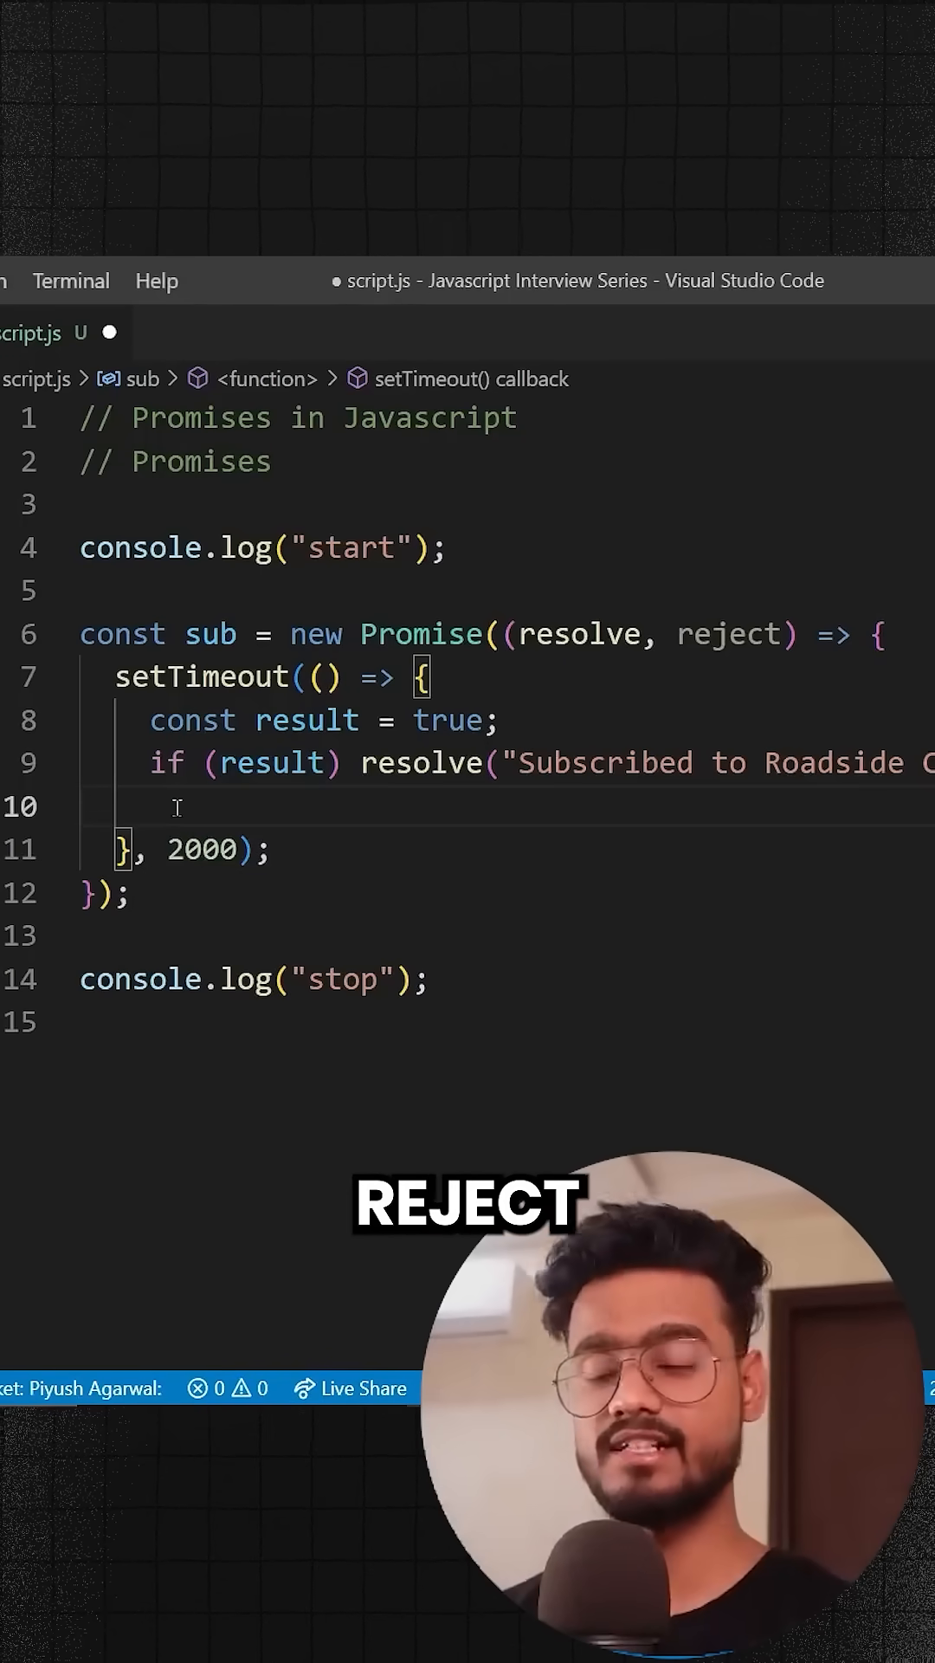
text(else)
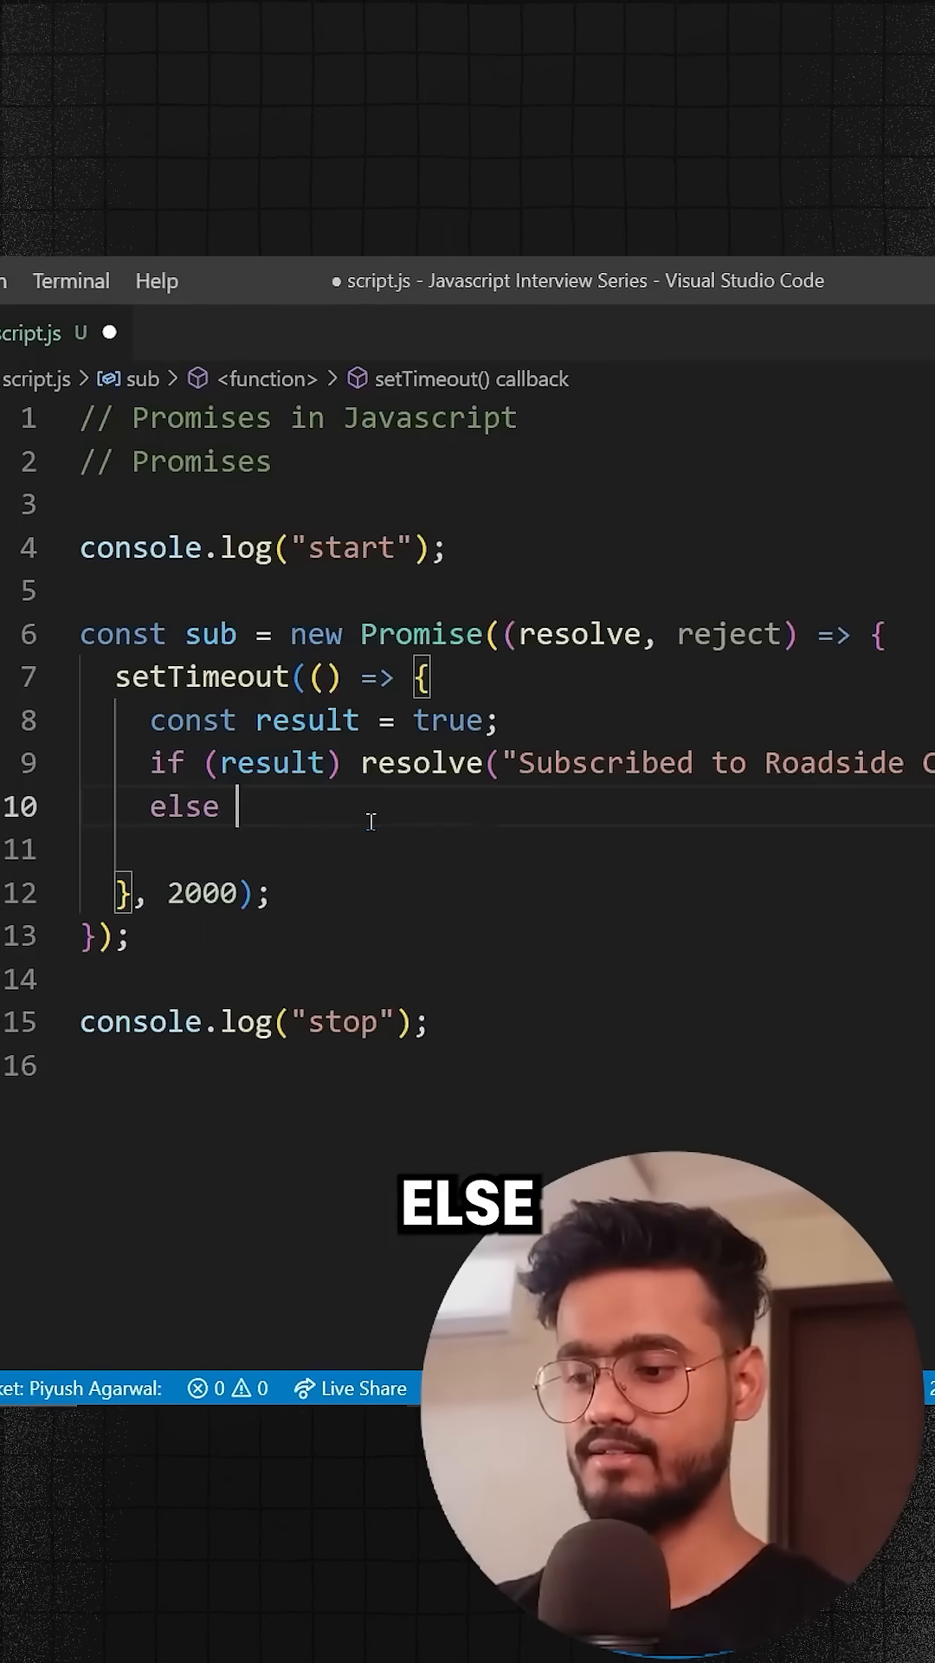
text(reject(new Error("Why aren't you subscri)
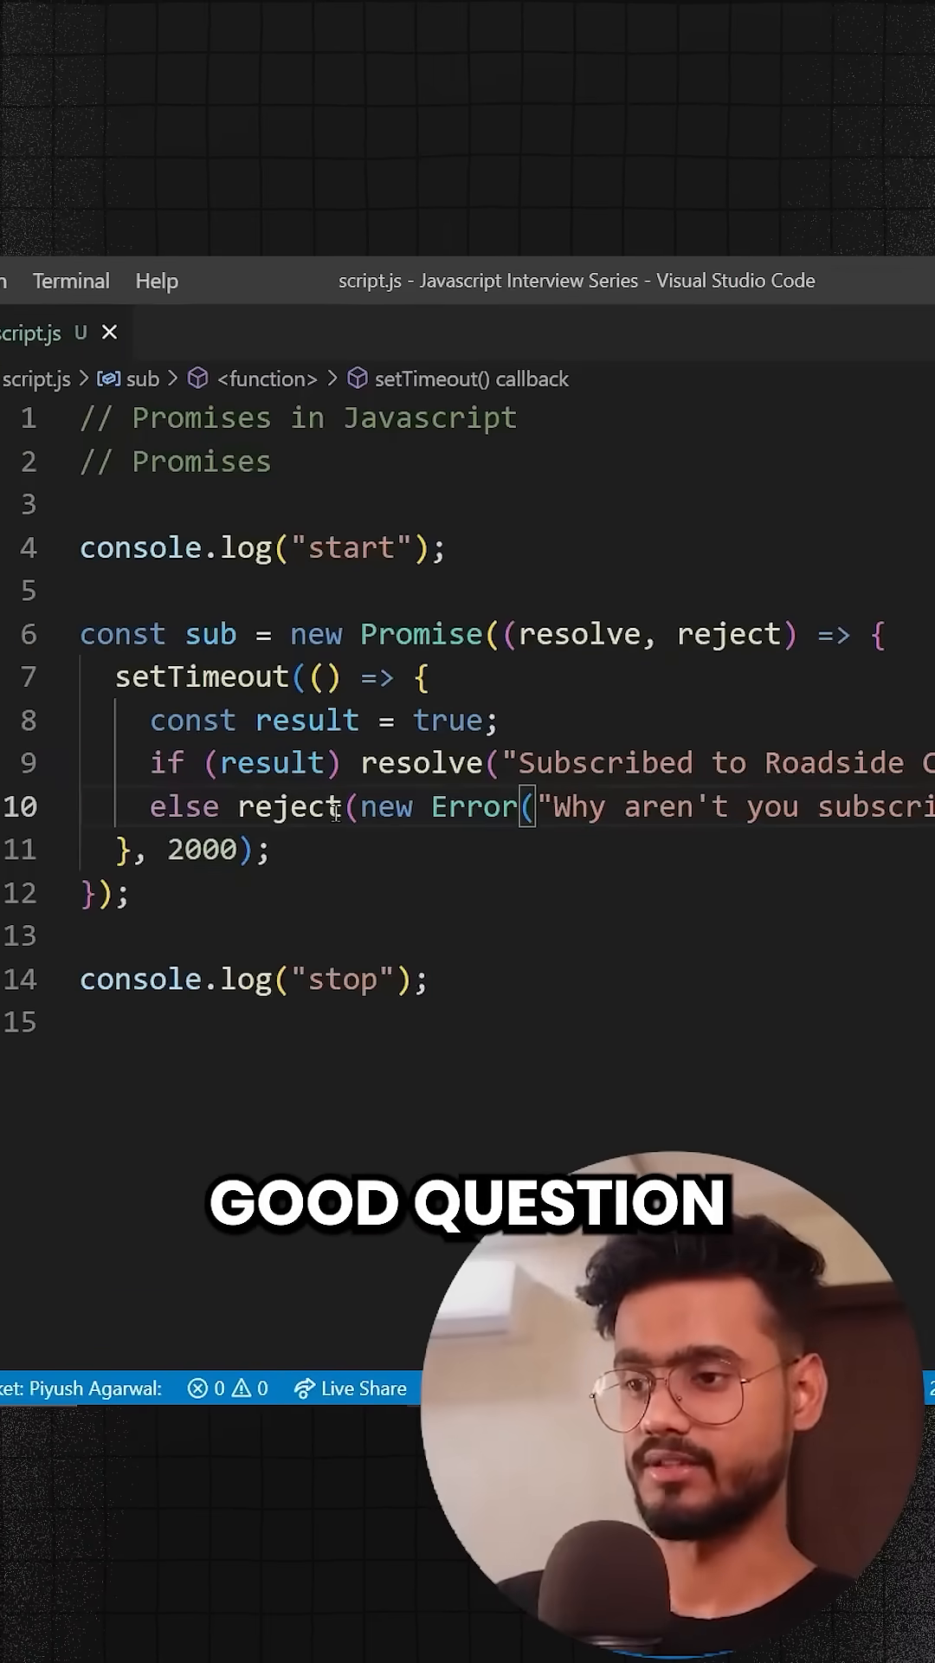
double_click(211, 634)
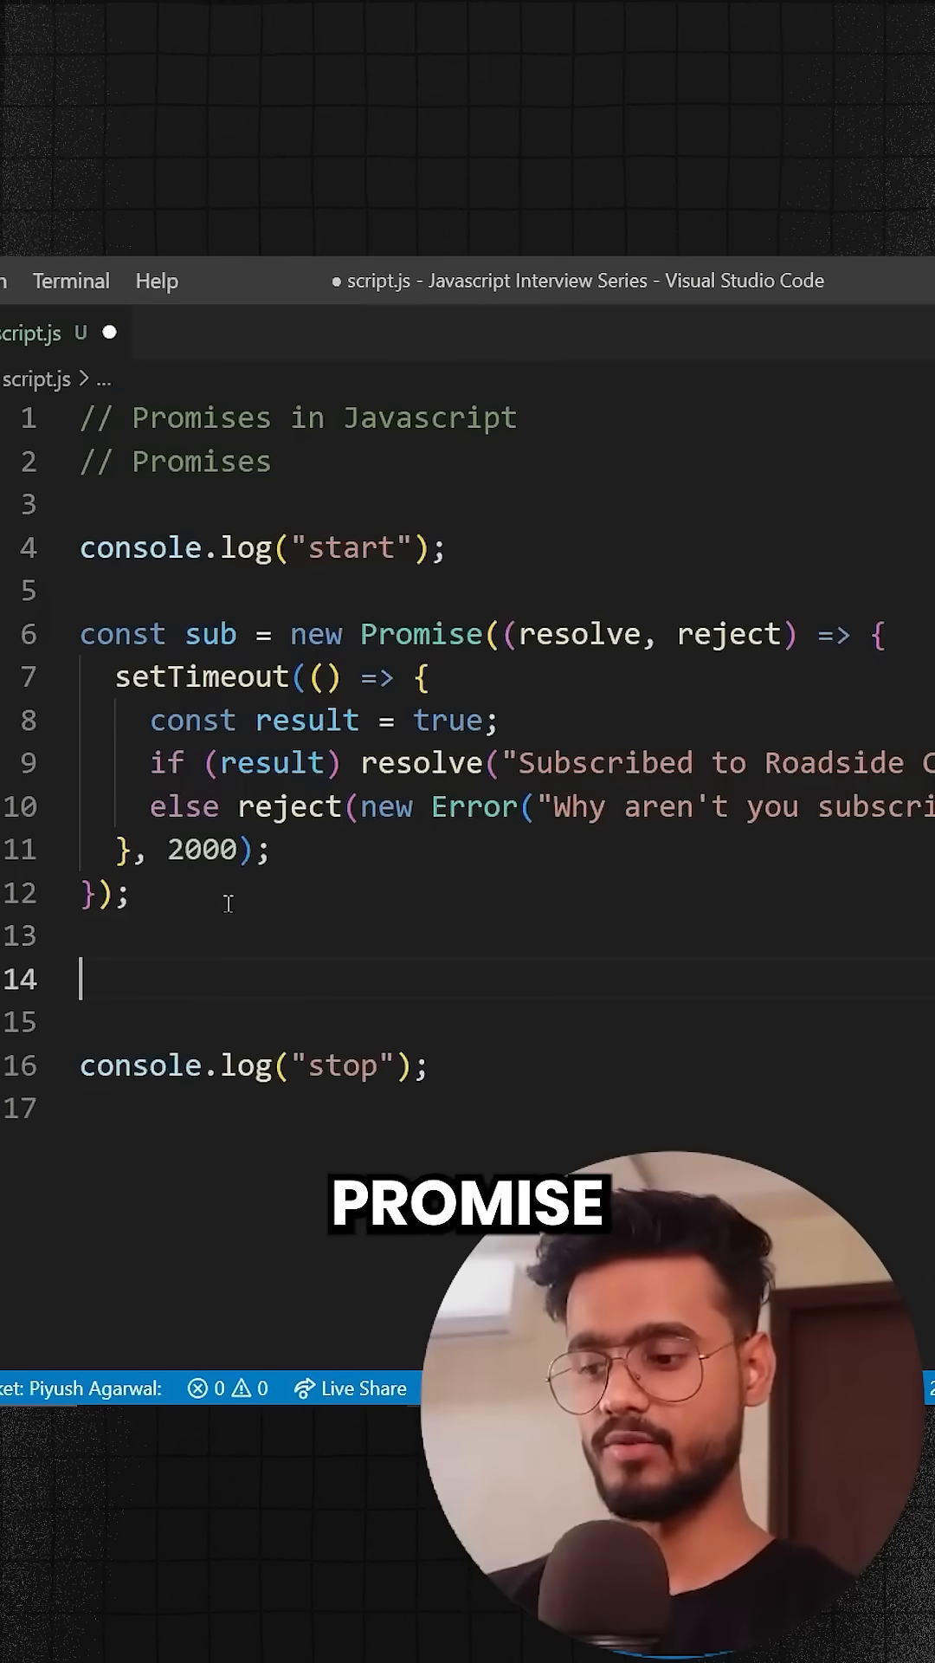
Step: Chain sub.then logging res with console.log and .catch logging err with console.error
text(sub.then(() => {)
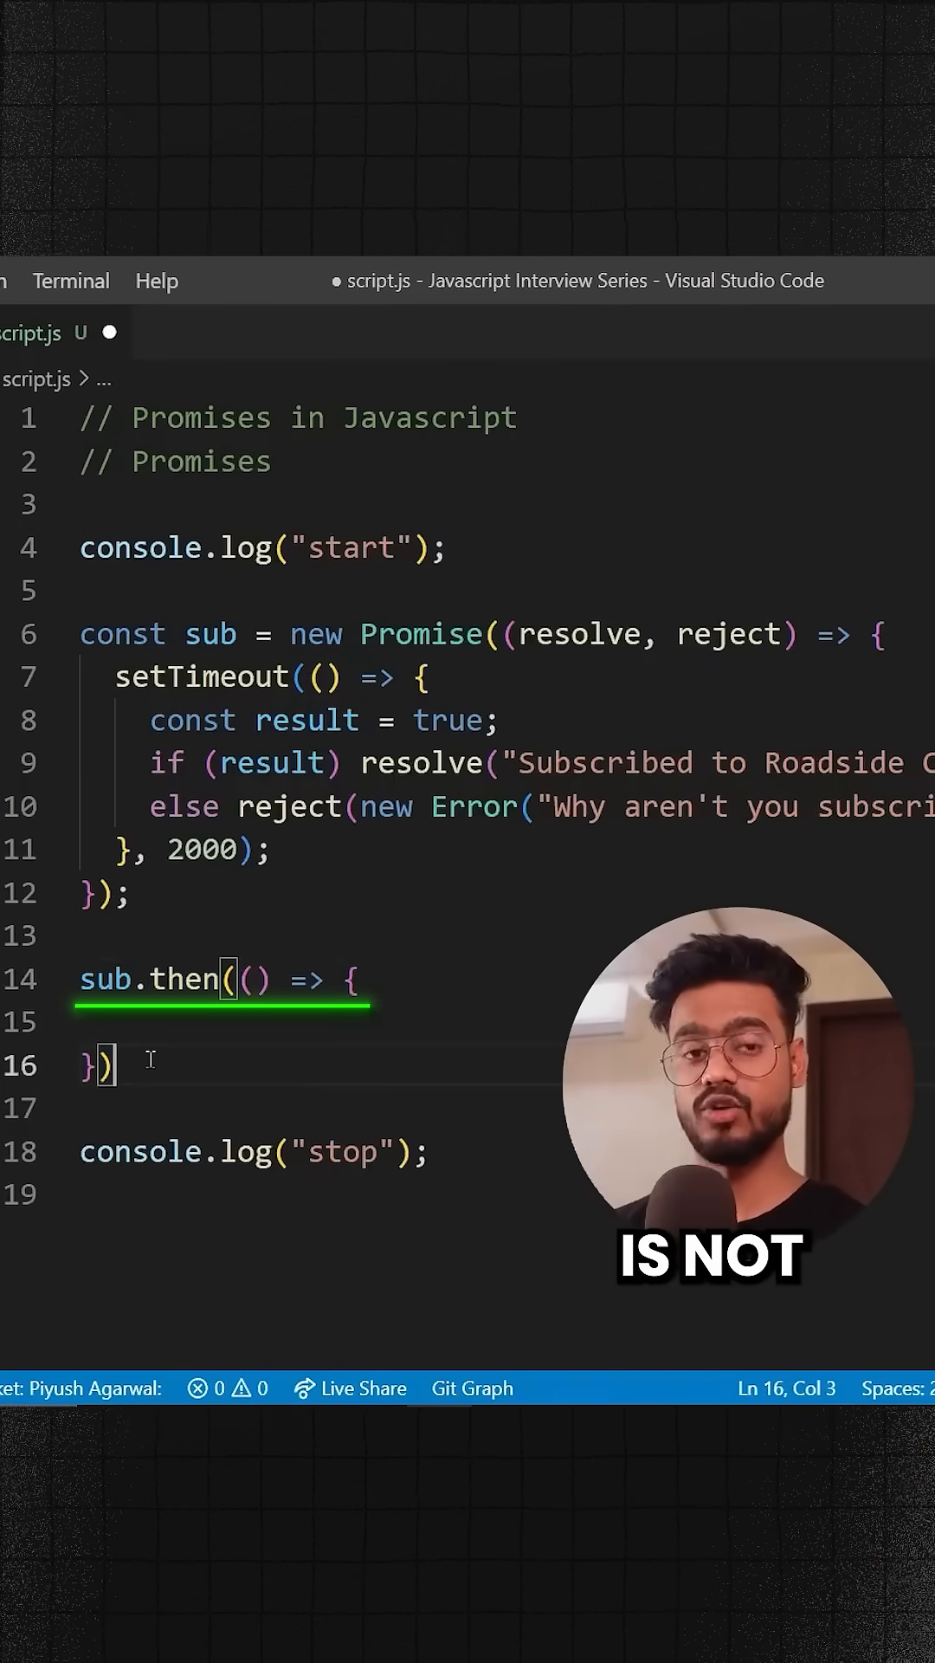
text(.catch)
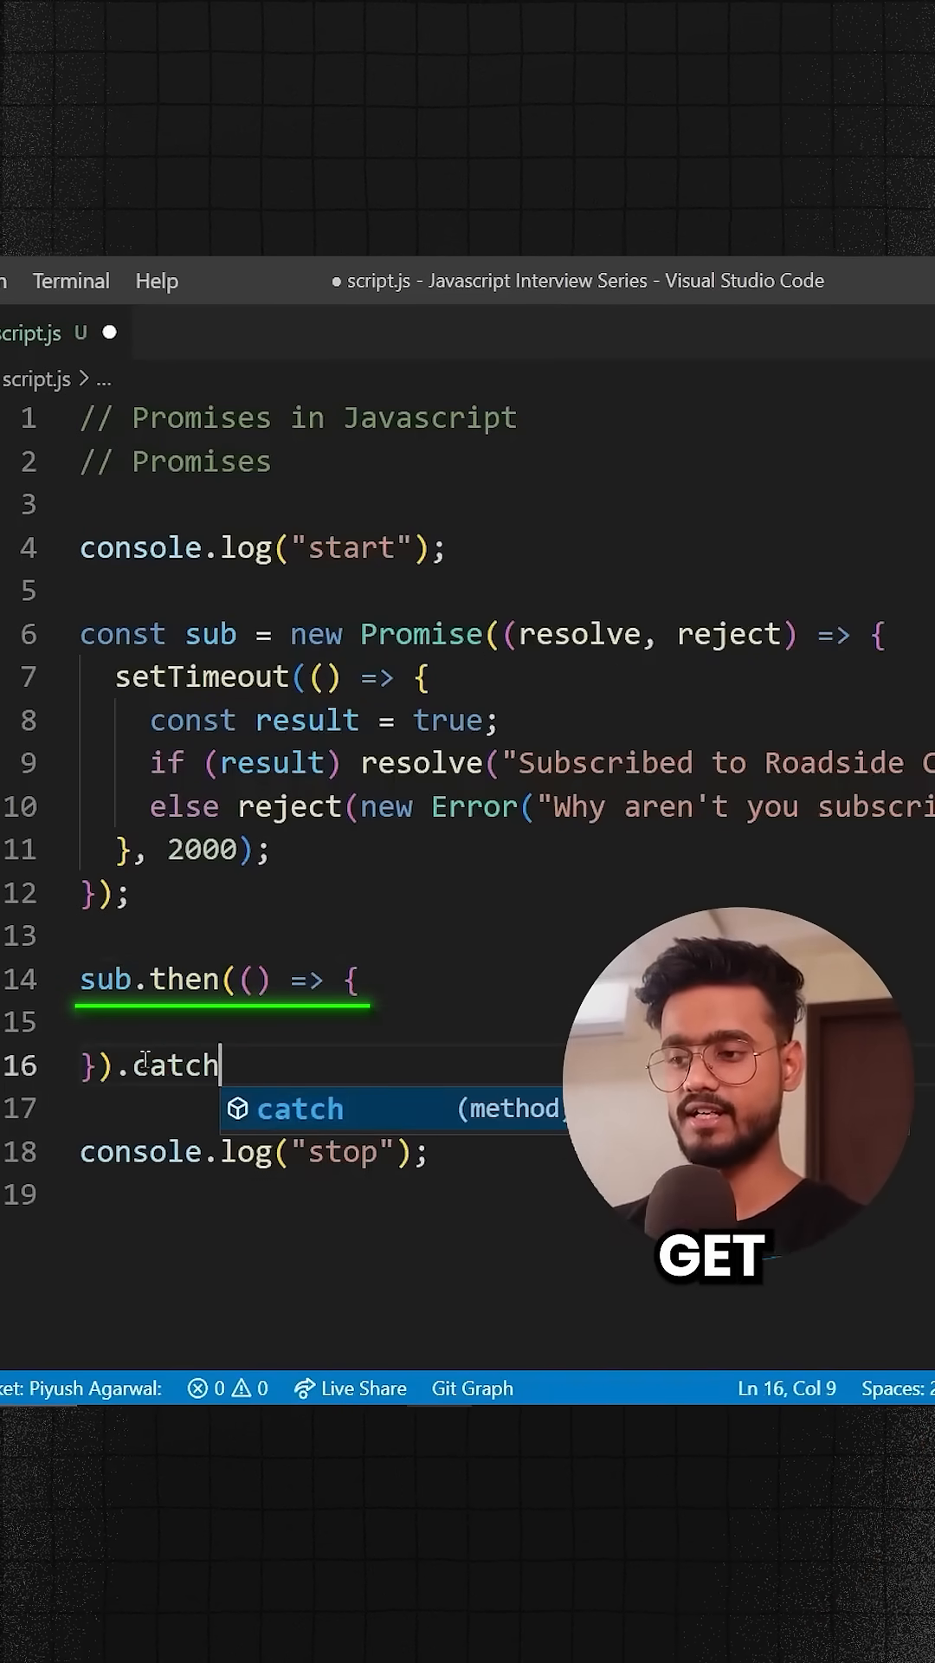
text((() => {)
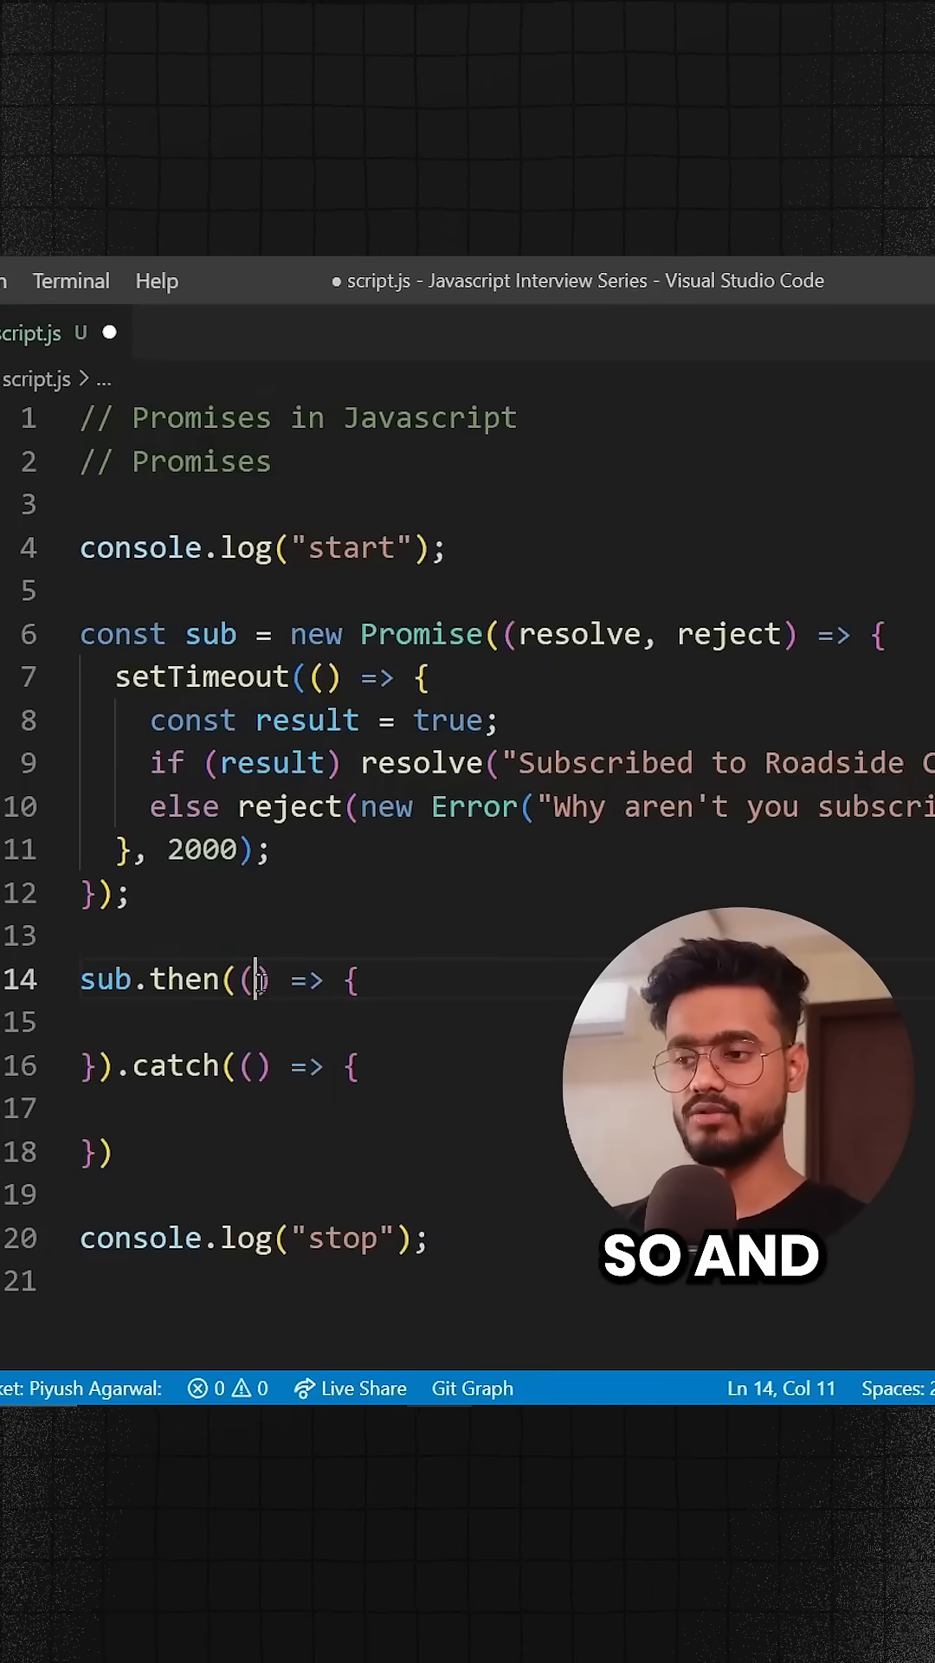
text(l)
text(res)
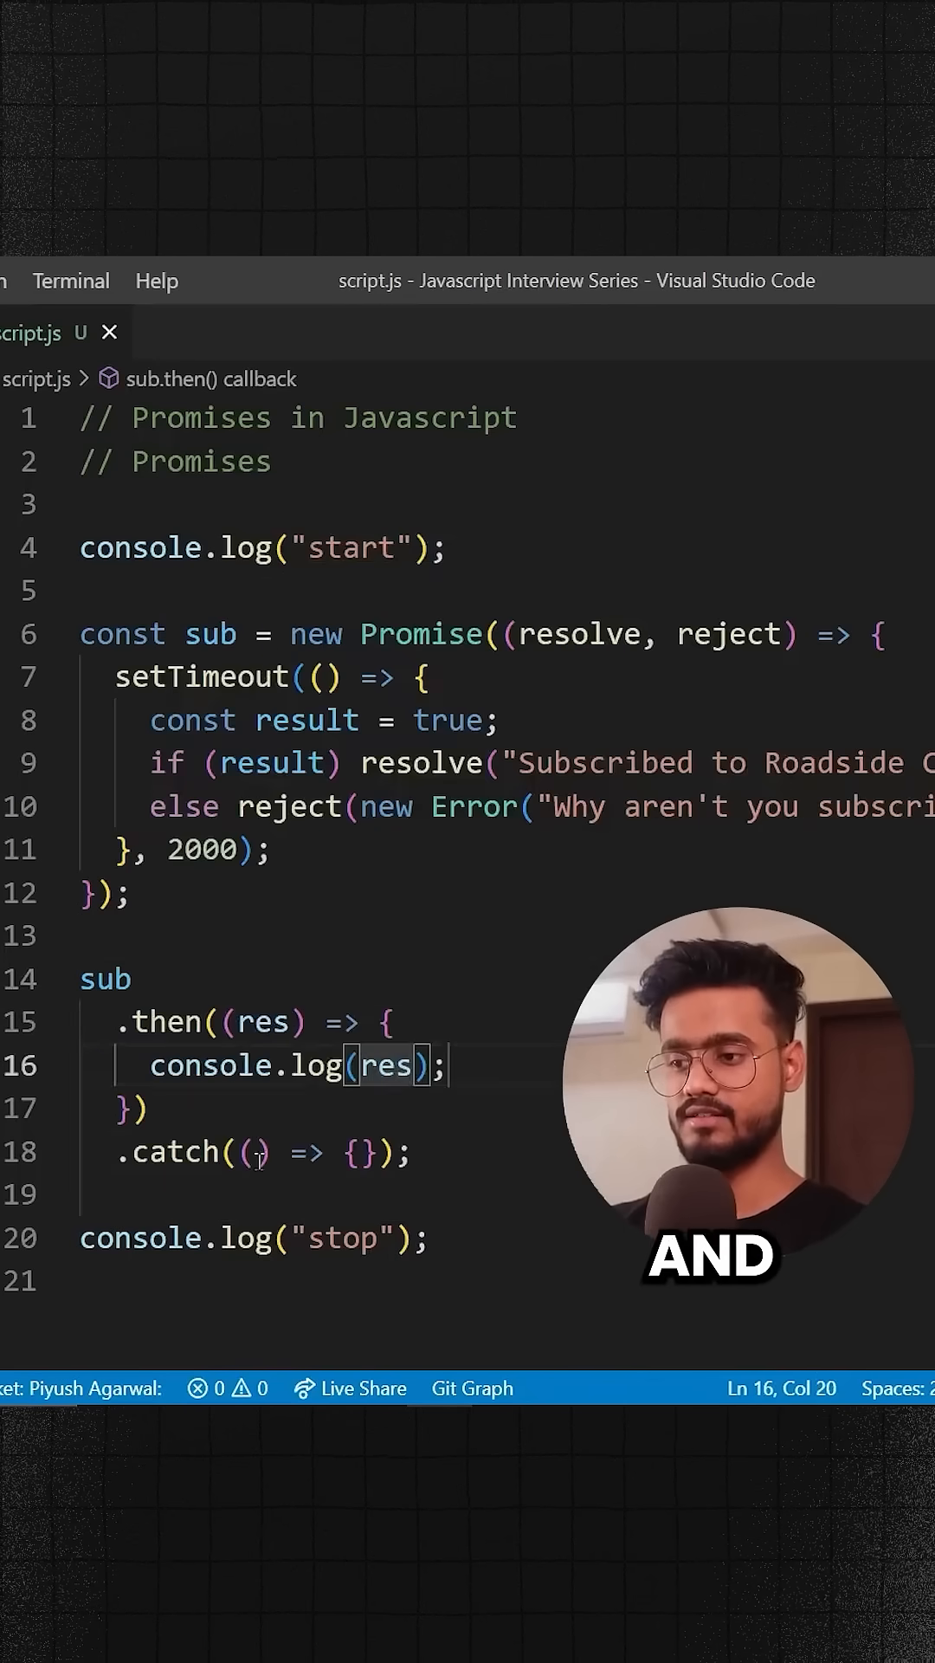
text(err)
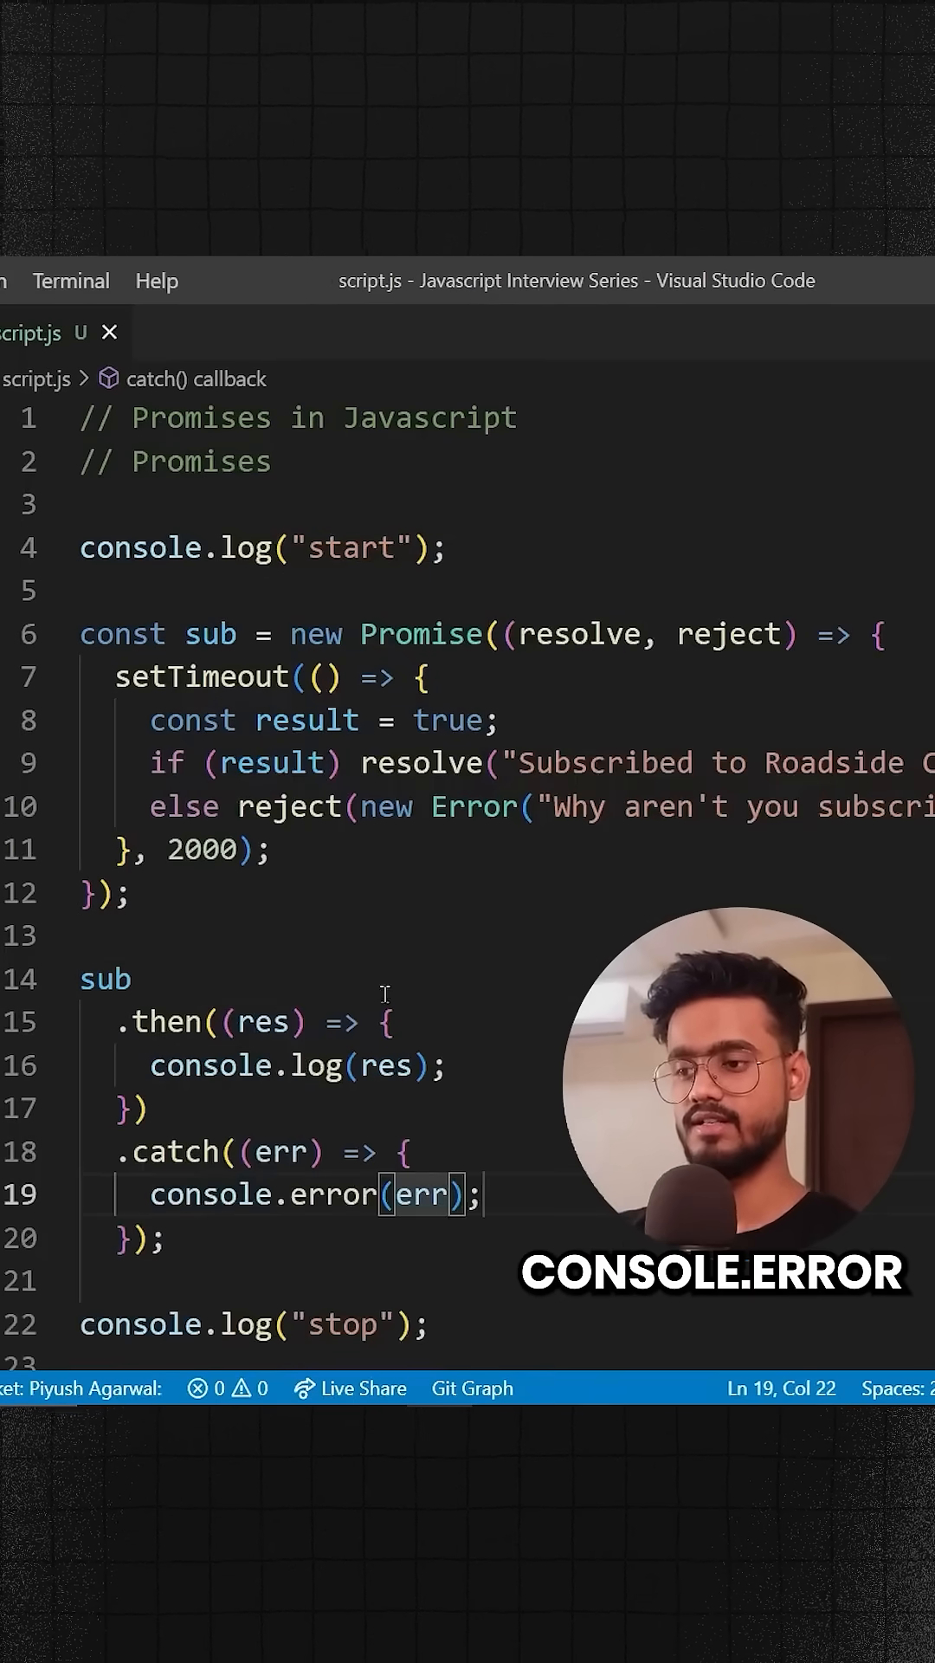
double_click(104, 977)
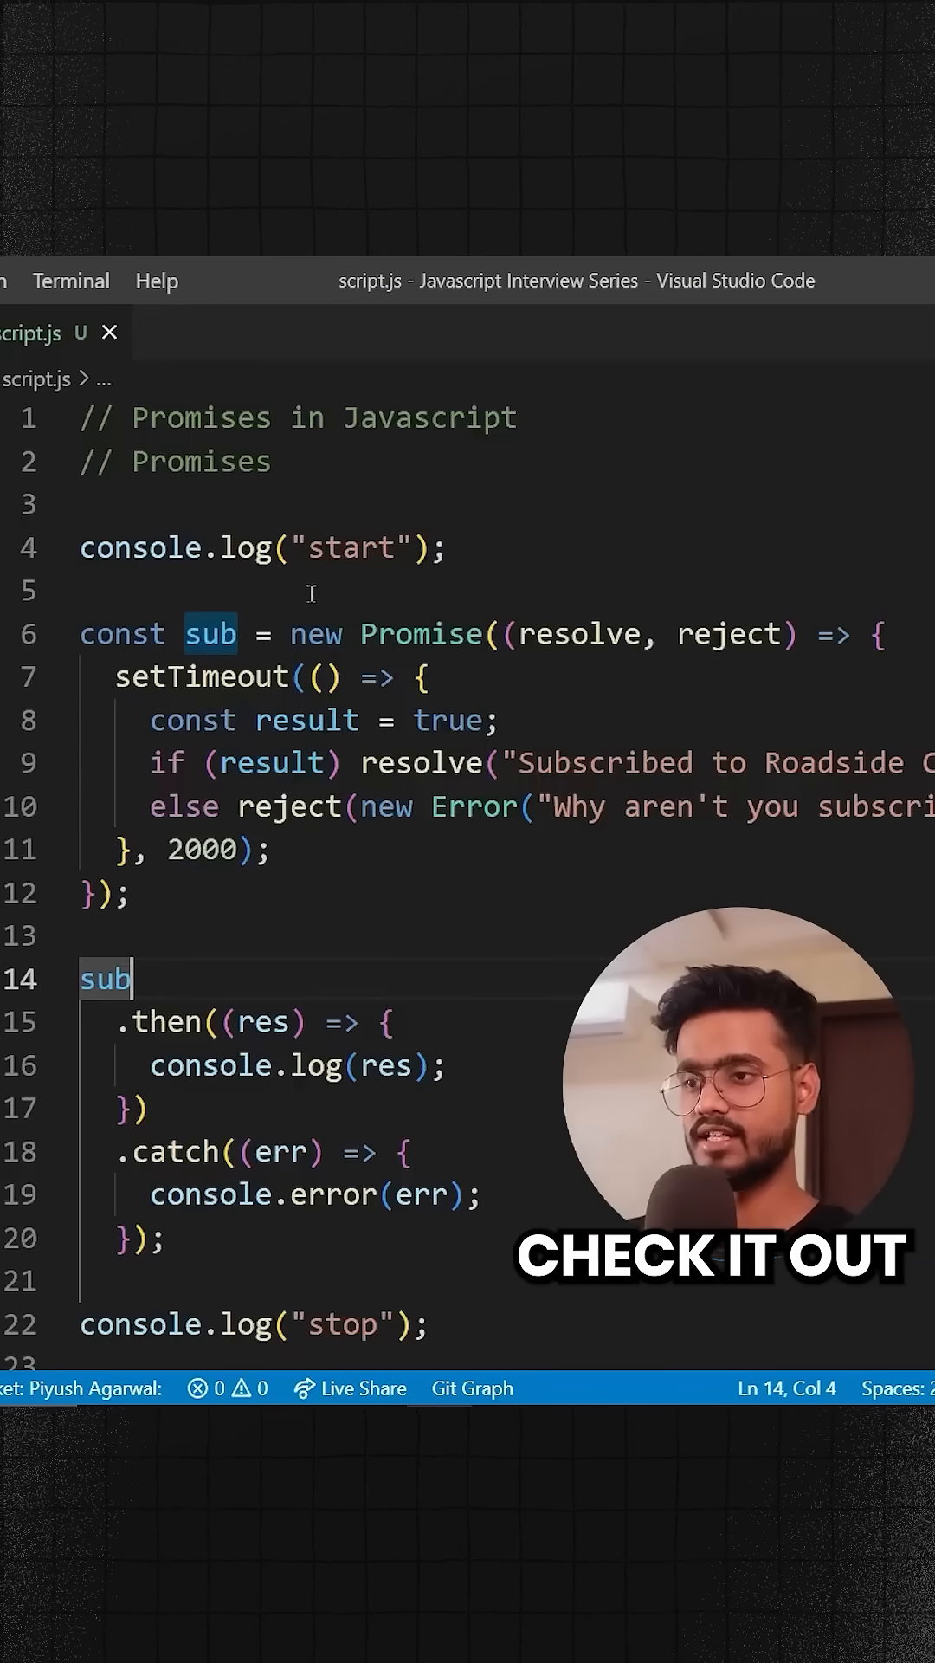